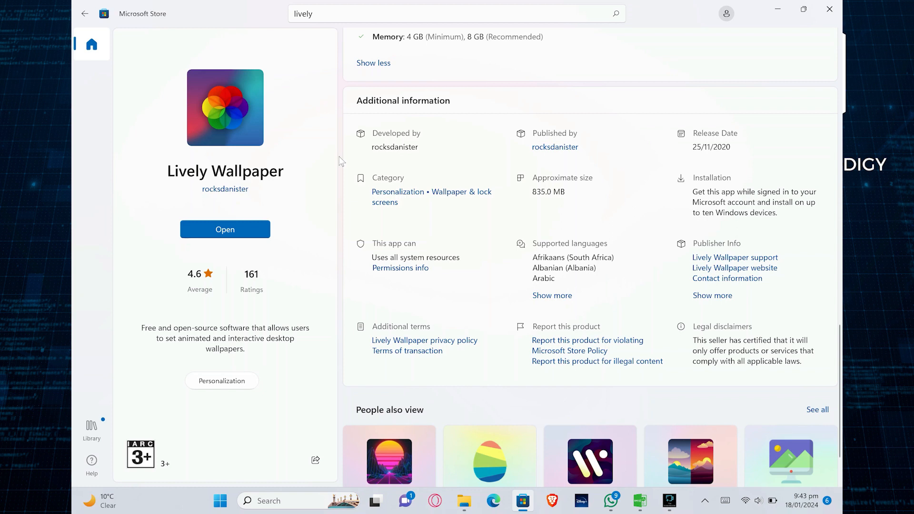
mouse_move(159, 251)
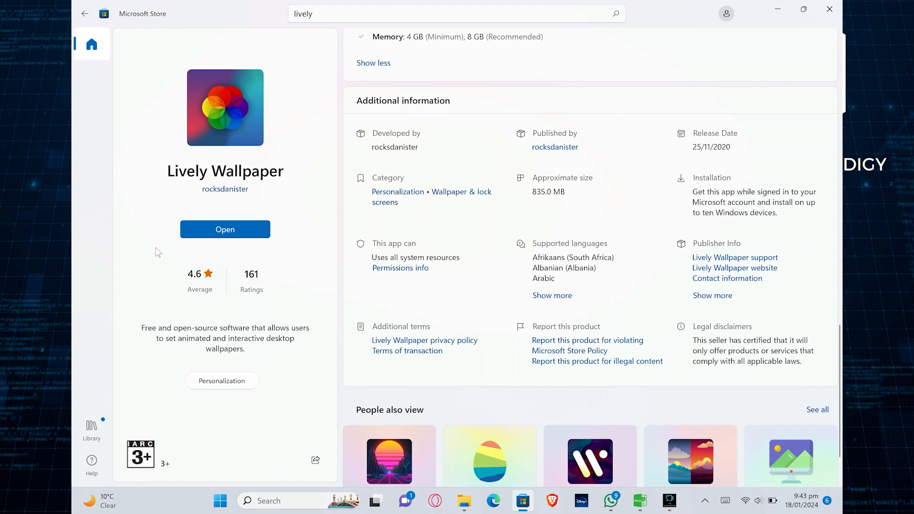
mouse_move(201, 269)
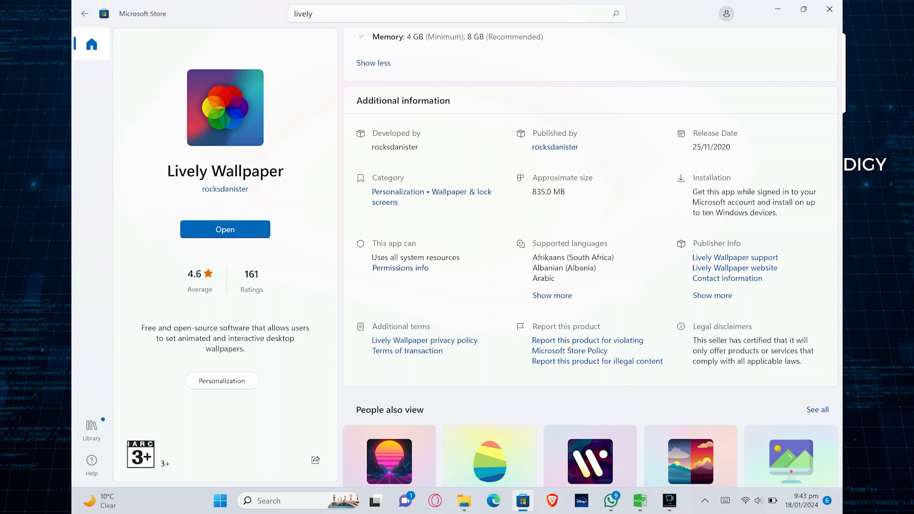
mouse_move(262, 193)
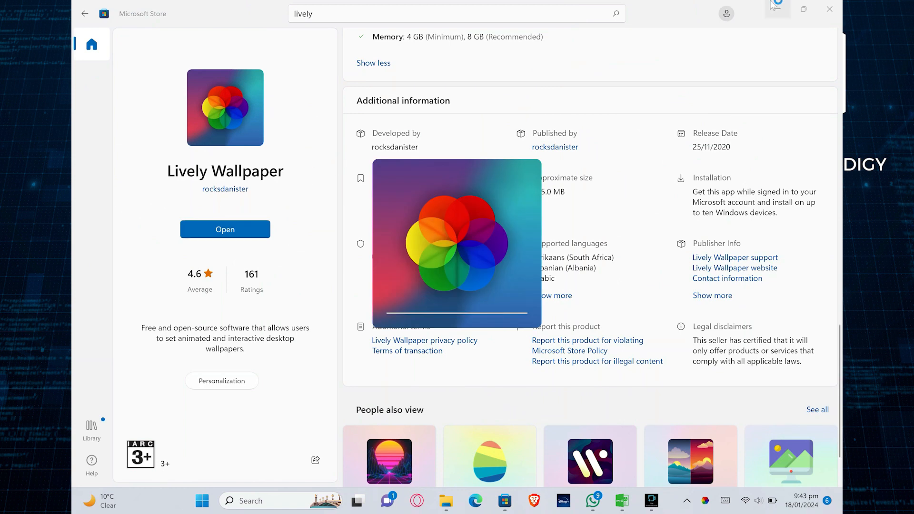
Step: Minimize the Microsoft Store and let the Lively library of built-in wallpapers load
left_click(804, 8)
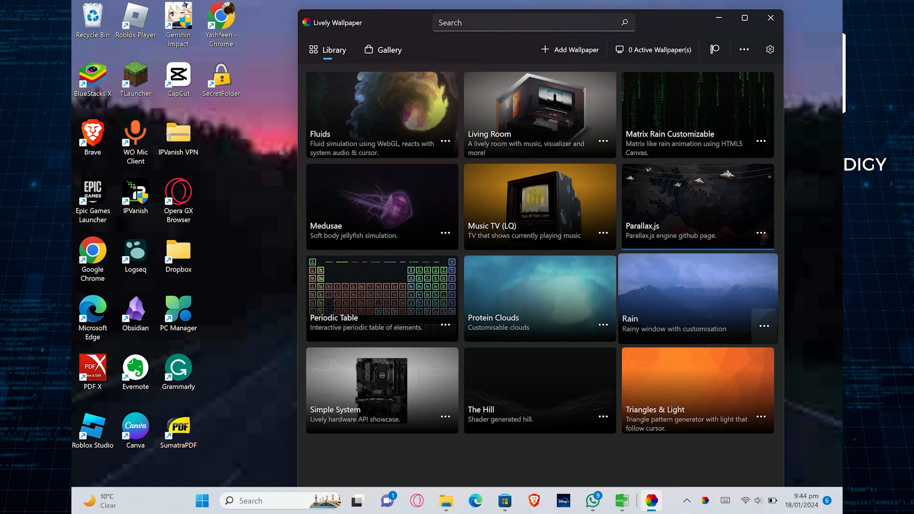
left_click(763, 325)
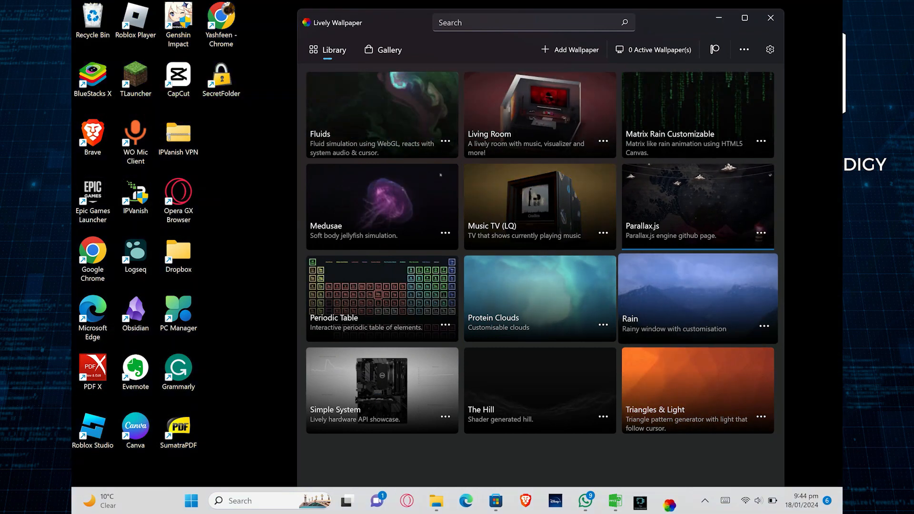
Step: Apply the Parallax.js lighthouse wallpaper to display 1
double_click(697, 298)
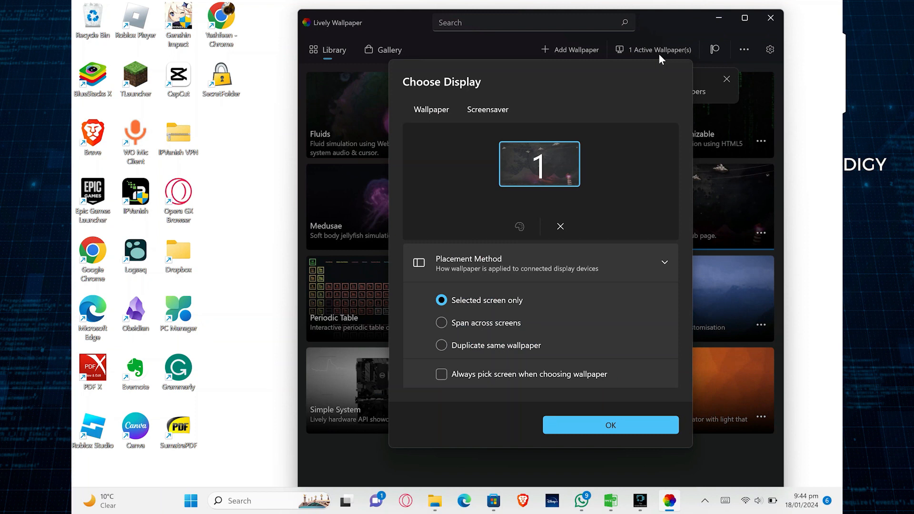
left_click(609, 424)
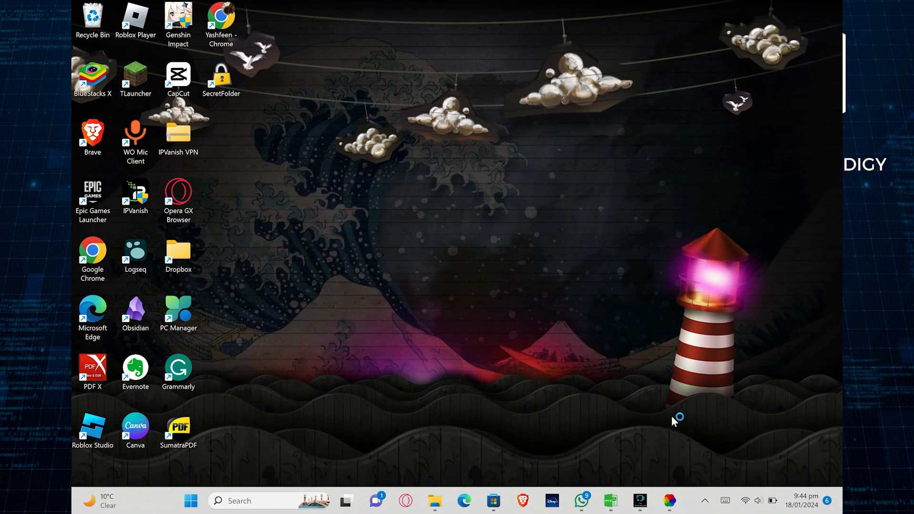
Step: Restore the Lively Wallpaper window from the taskbar over the lighthouse desktop
left_click(669, 499)
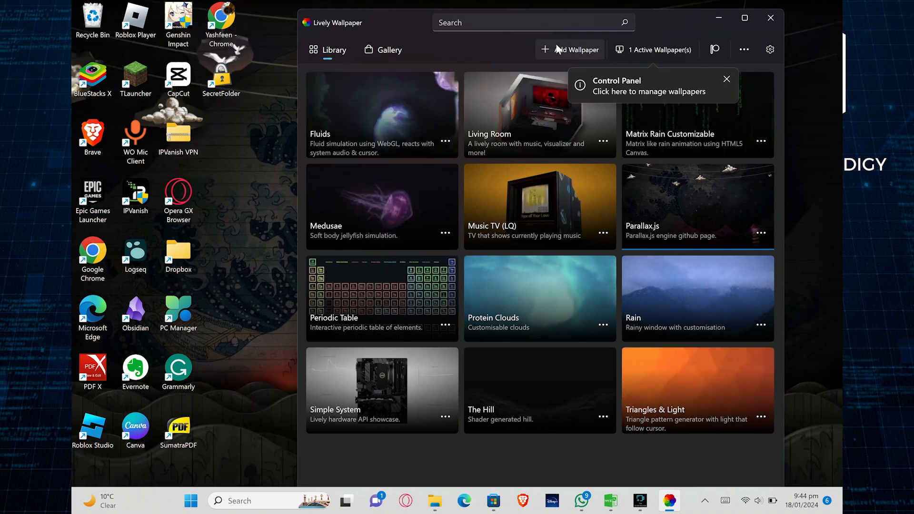
Step: Browse Downloads from Add Wallpaper for a custom file, then cancel back to the library
left_click(569, 50)
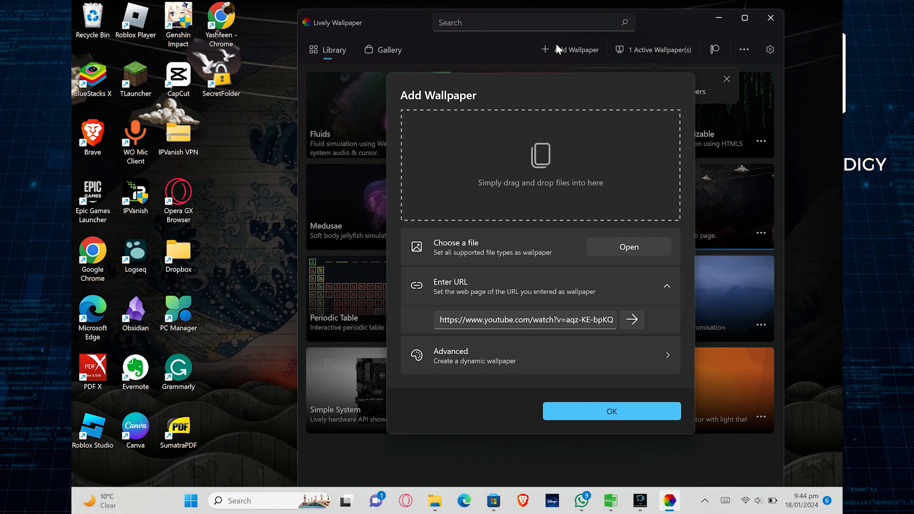
mouse_move(530, 169)
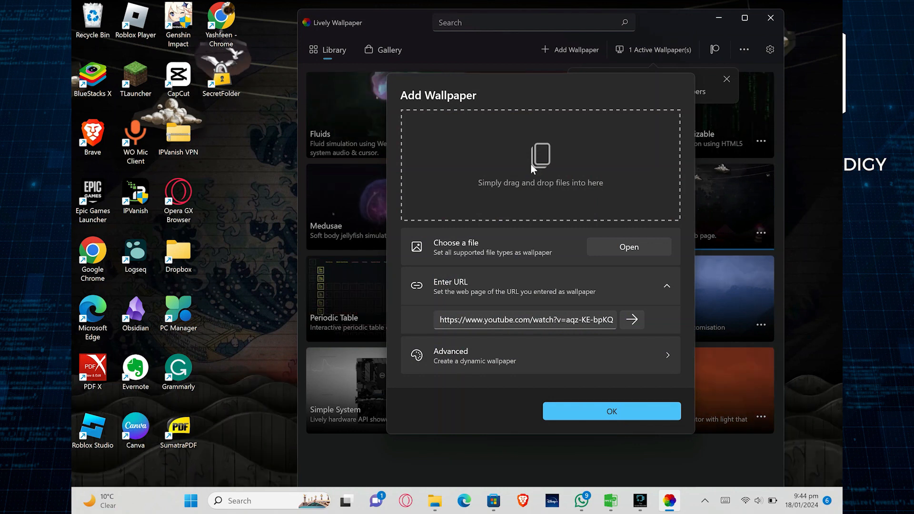
left_click(628, 246)
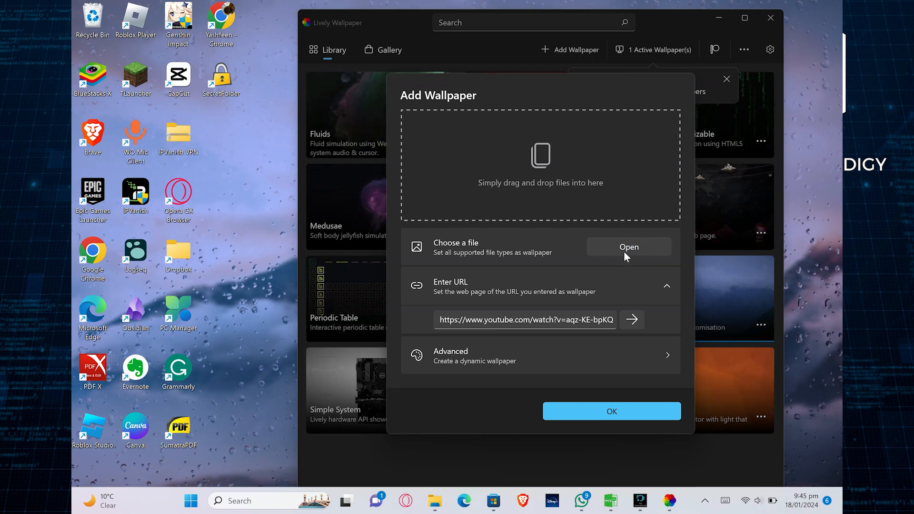
left_click(628, 246)
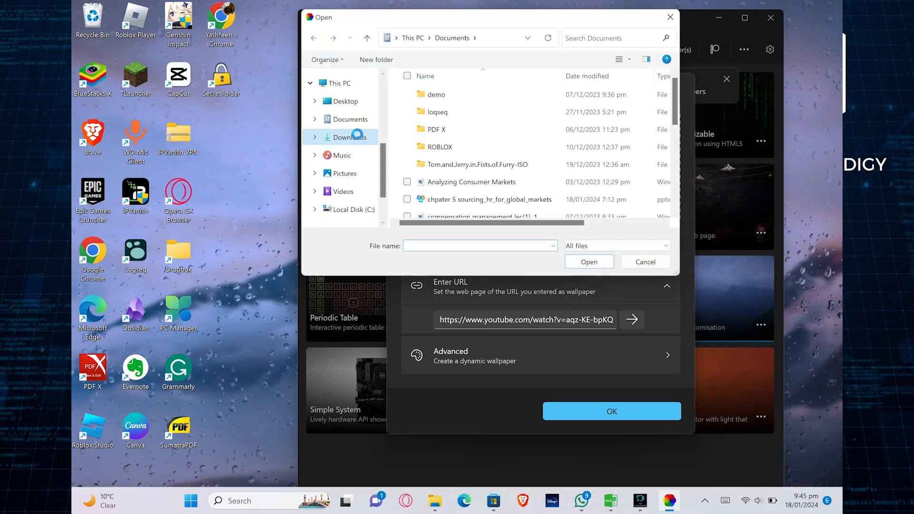
left_click(349, 137)
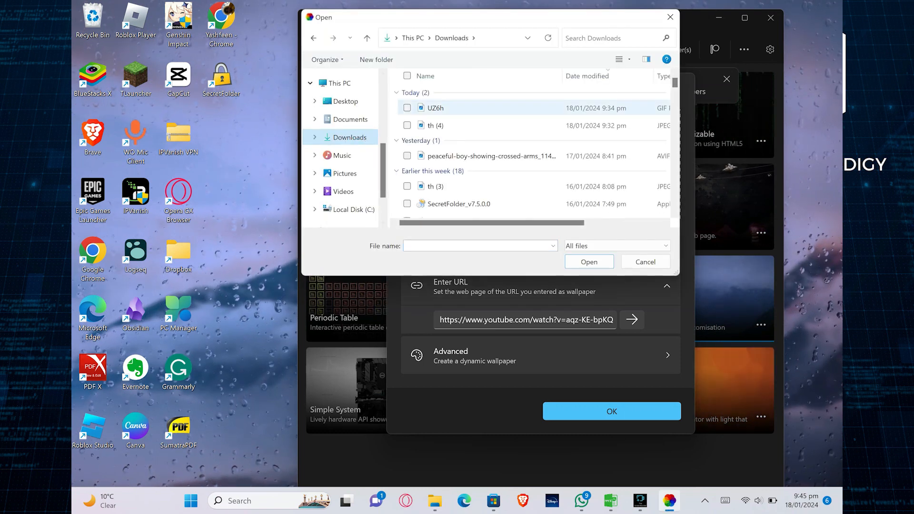
left_click(644, 261)
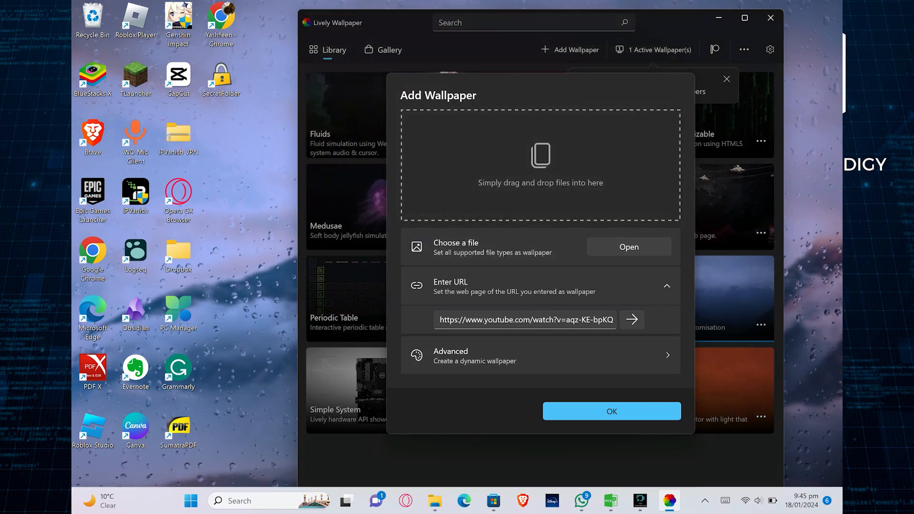
left_click(726, 79)
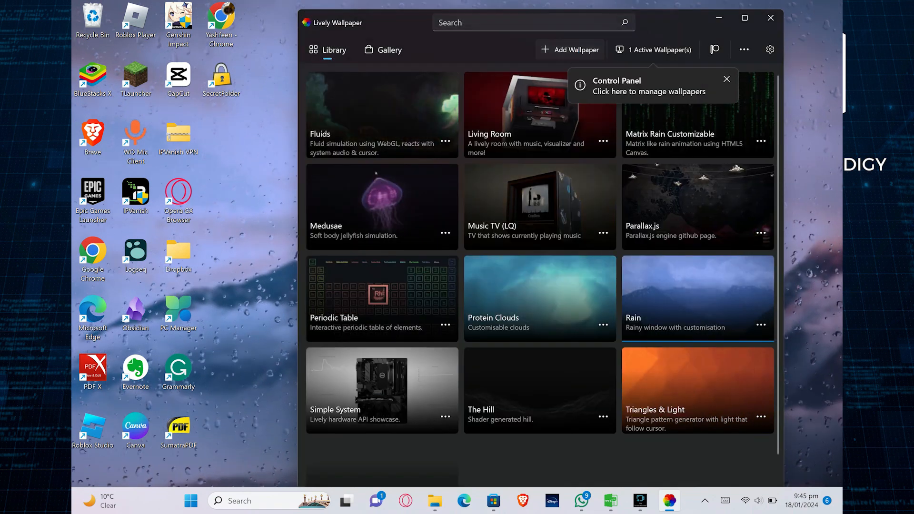